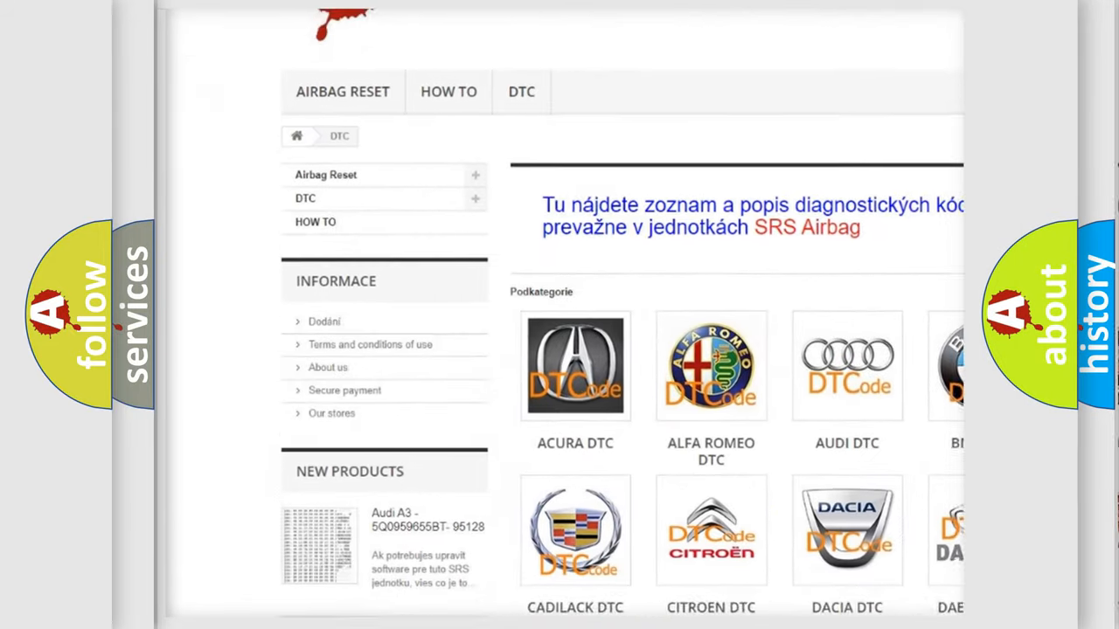
pyautogui.scroll(-3)
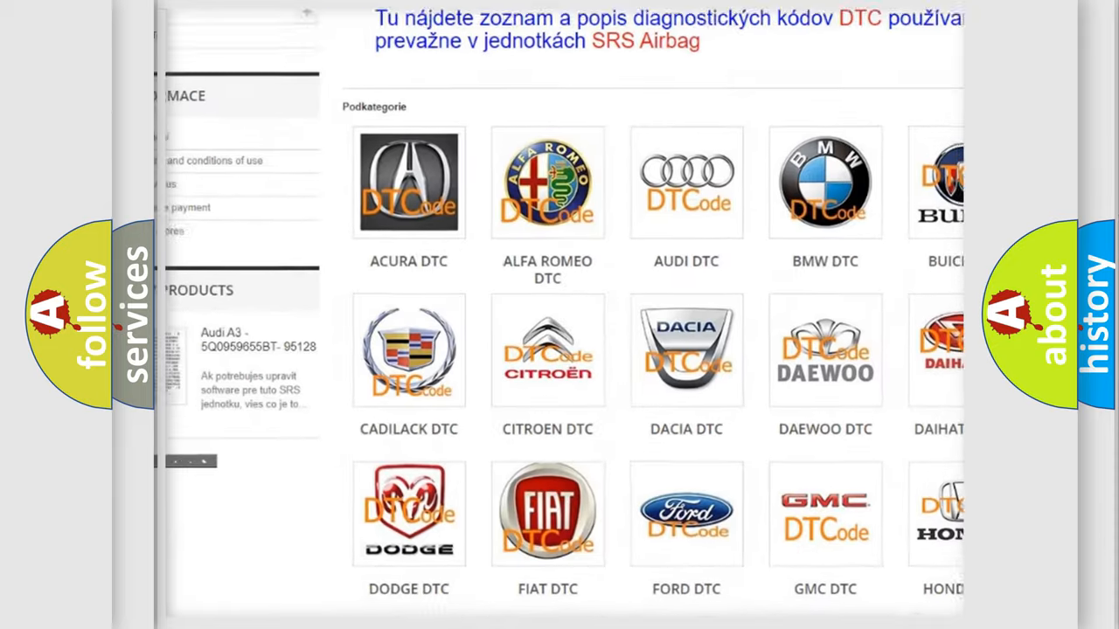
pyautogui.scroll(-3)
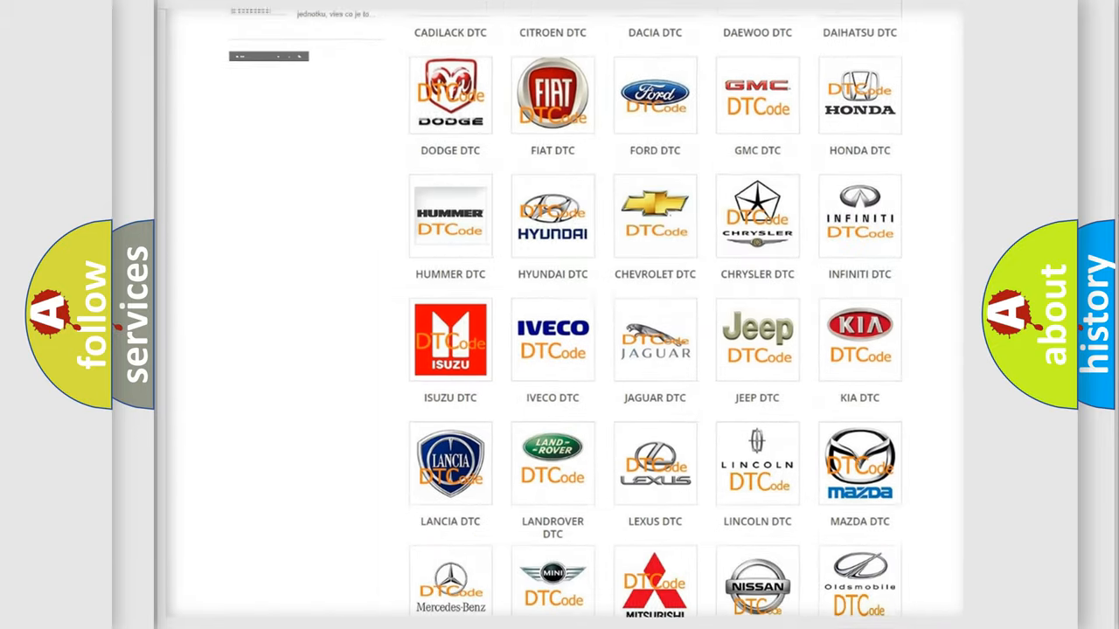
pyautogui.scroll(-3)
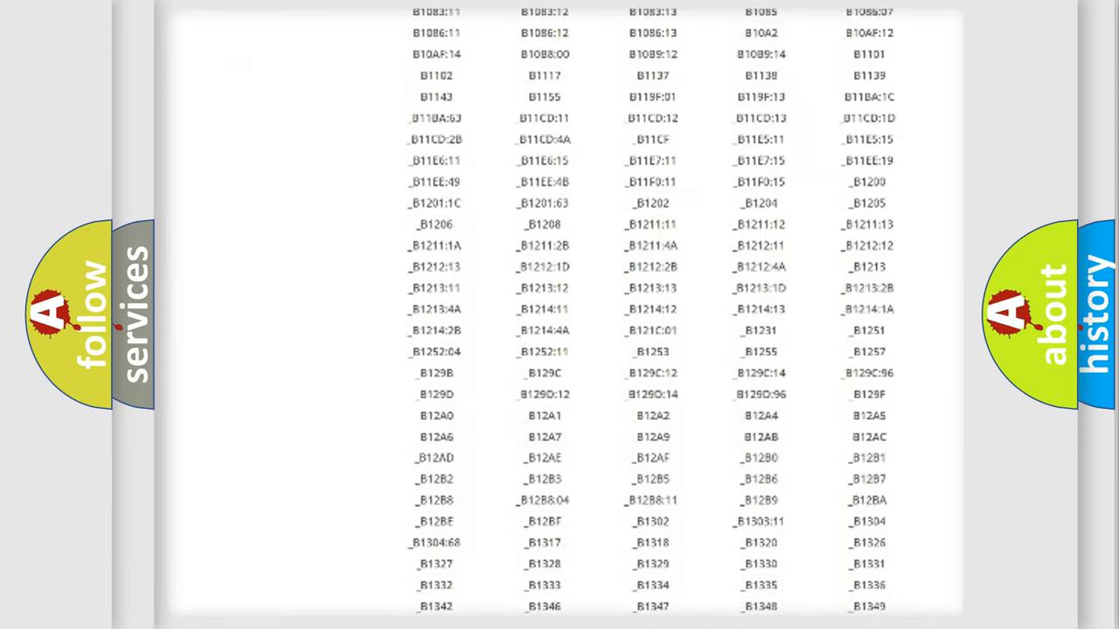
pyautogui.scroll(-3)
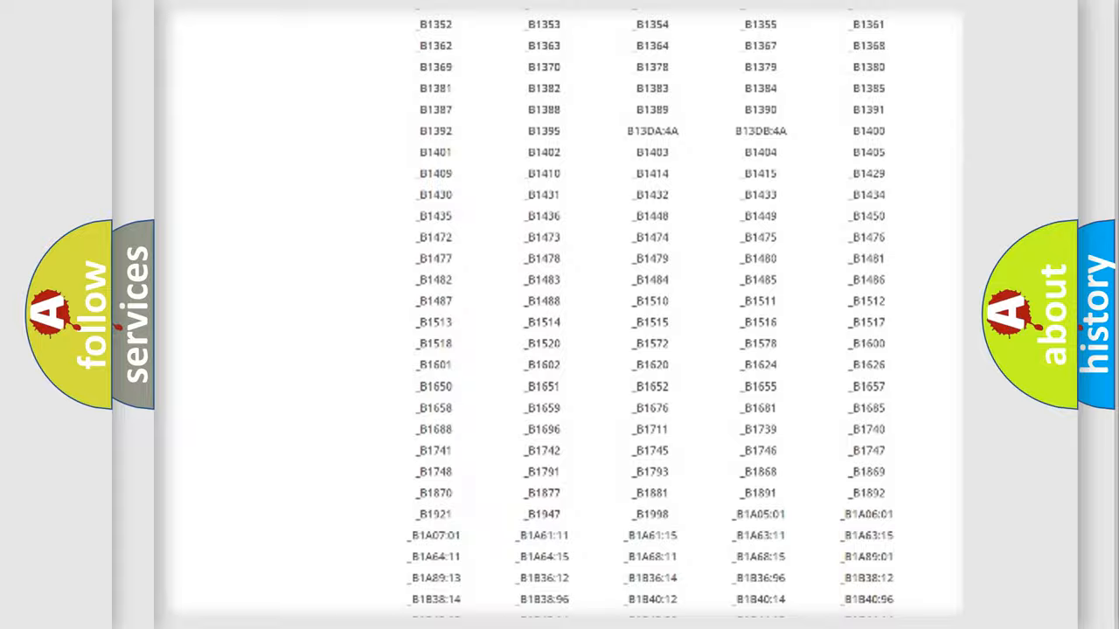